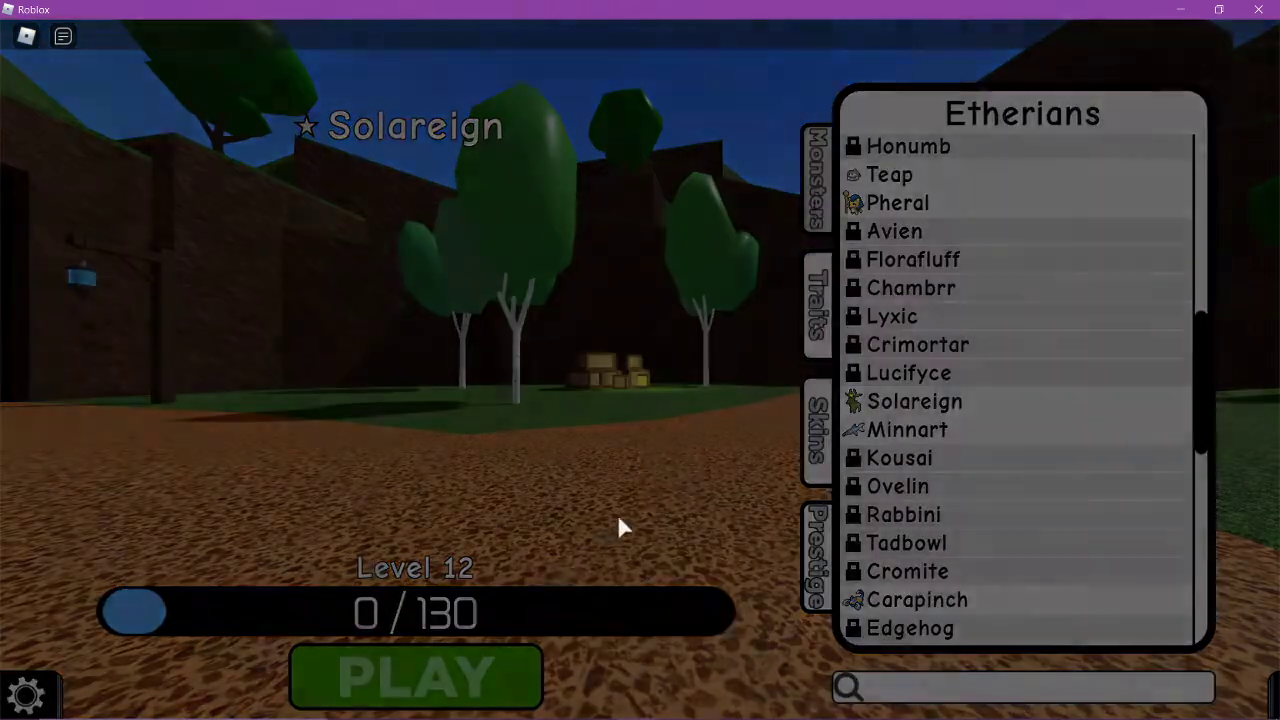
Spawn into the Alchas forest world as the level-12 Solareign Etherian.
{"action": "left_click", "coordinate": [414, 676]}
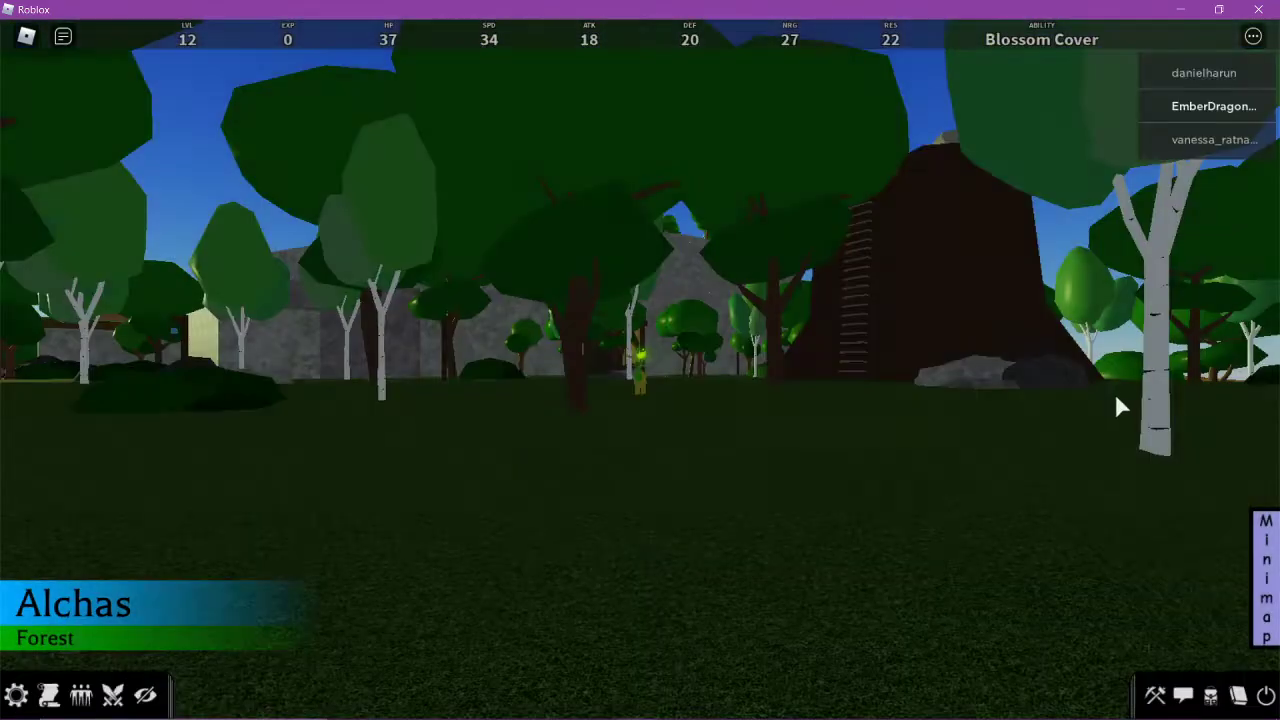